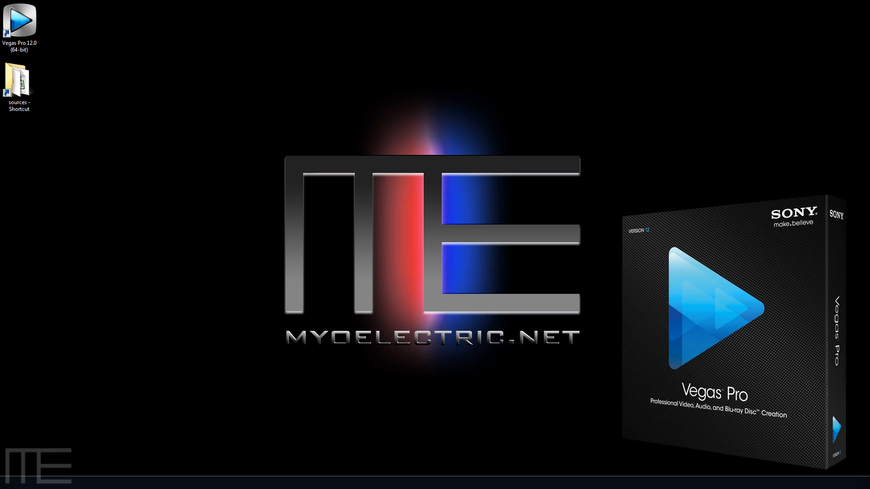
Step: Launch Vegas Pro 12 from the desktop and dismiss the CTASIO audio driver warning
double_click(19, 22)
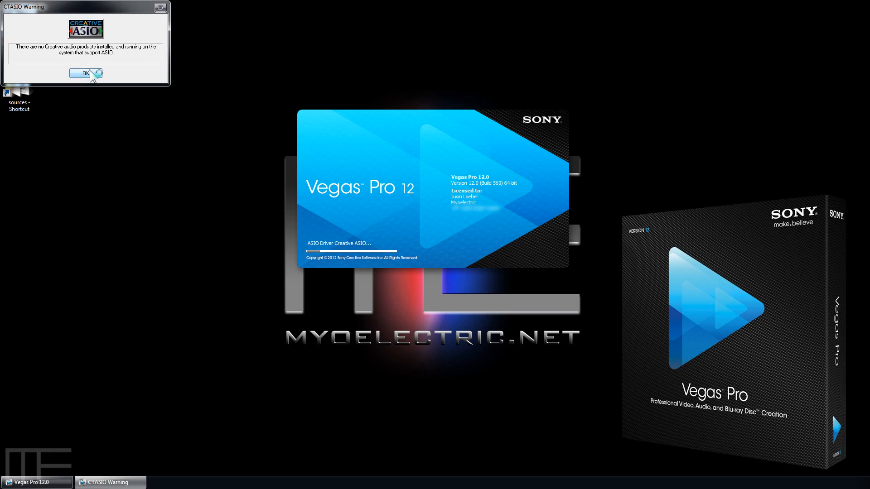
click(82, 74)
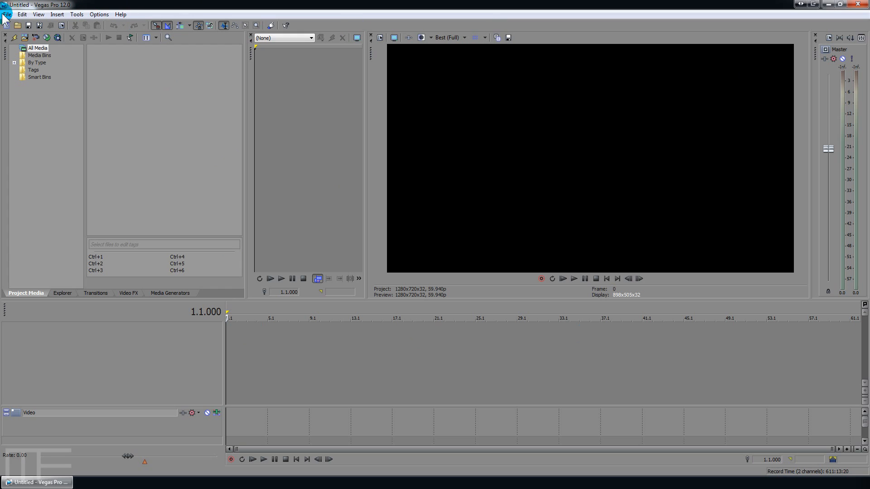
Step: In File > Properties, set the project frame rate to 30.00 fps, keeping 1280x720
click(7, 13)
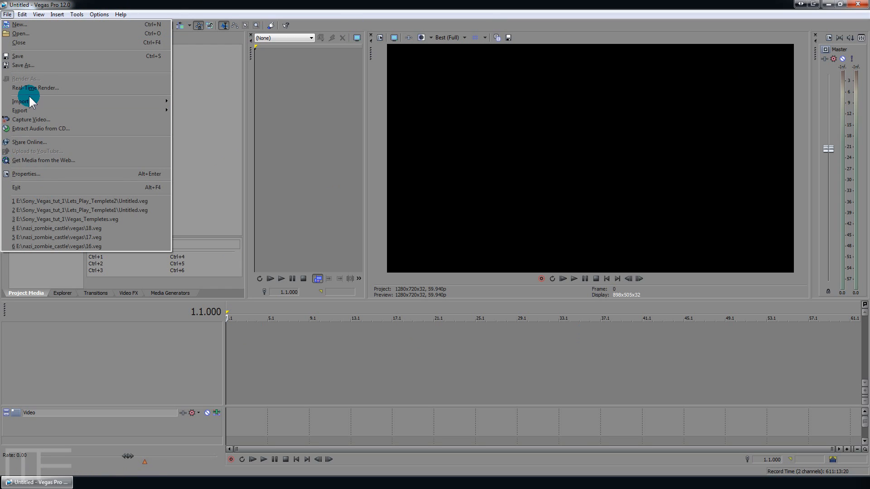
mouse_move(39, 174)
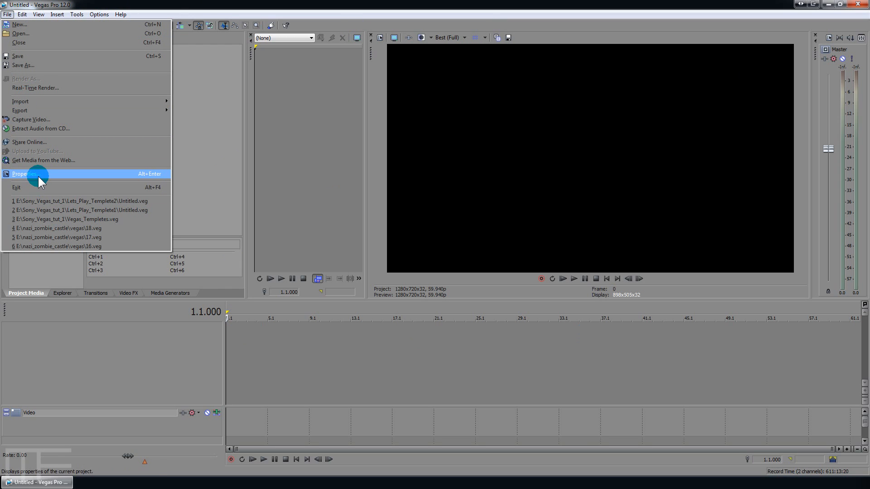
click(25, 174)
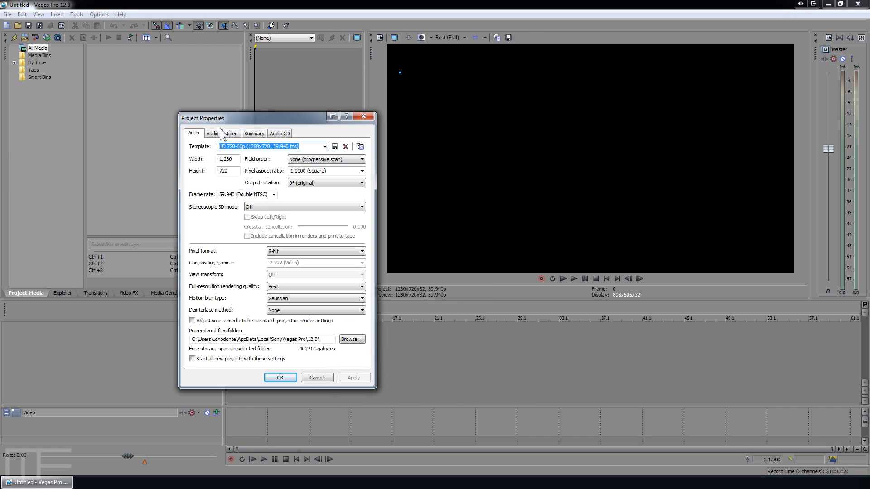
drag(255, 118, 128, 129)
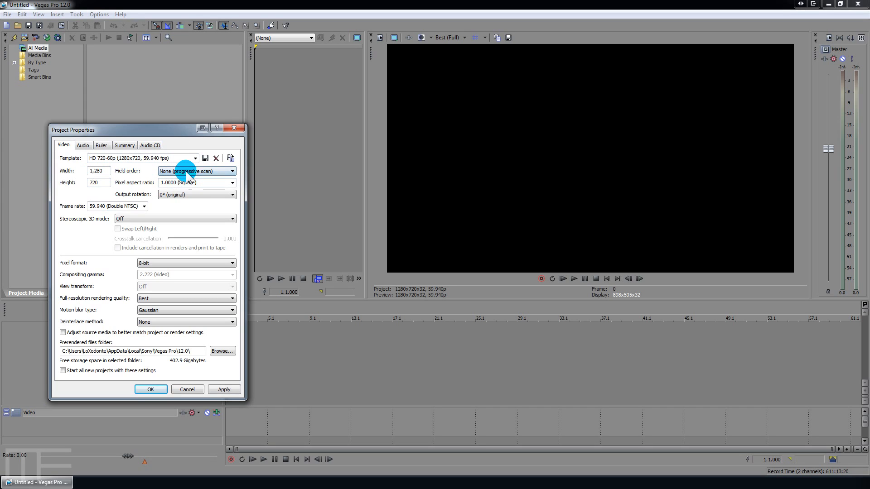
mouse_move(191, 199)
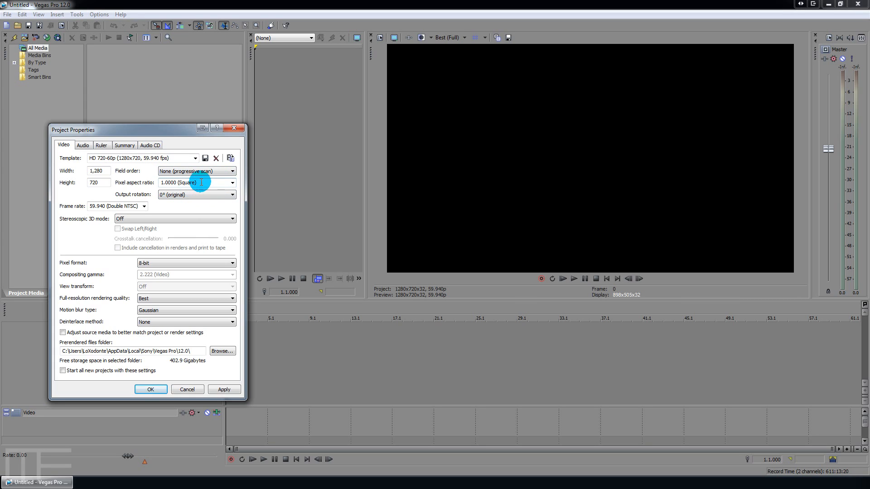
mouse_move(231, 183)
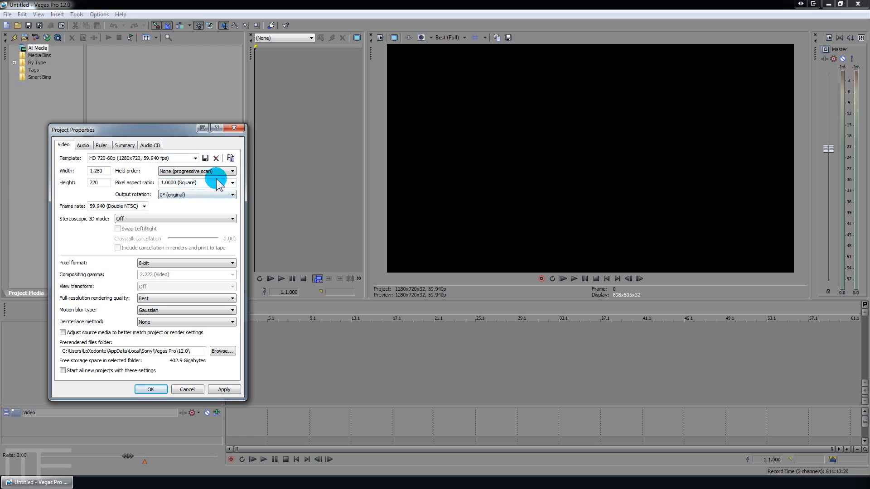
click(144, 205)
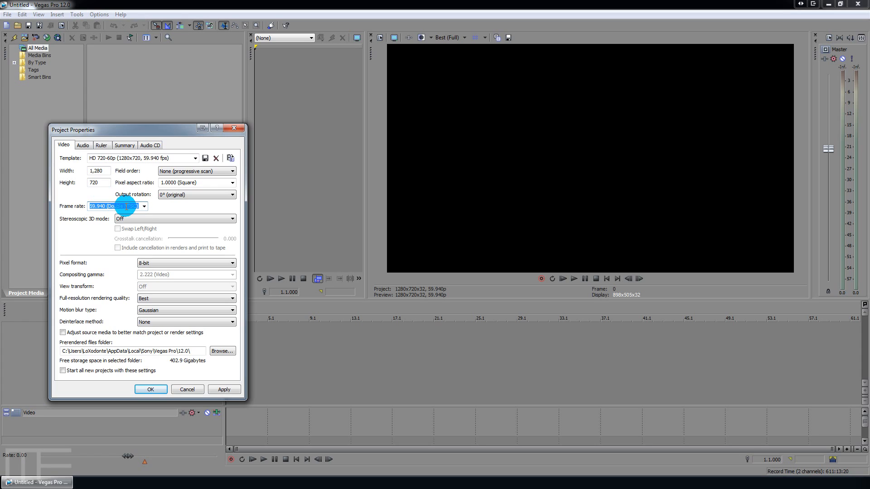
text(30.00)
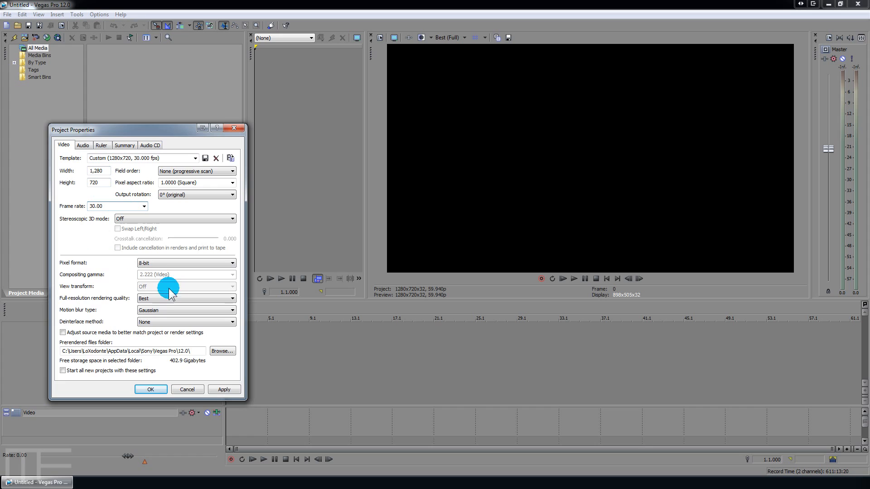
mouse_move(169, 327)
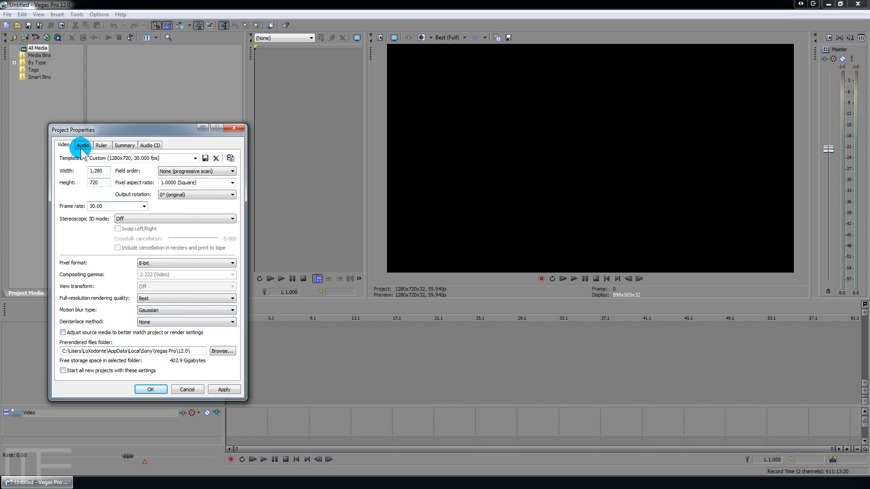
Step: Review the Audio, Summary and Audio CD settings and set the ruler format to Time & Frames
click(82, 145)
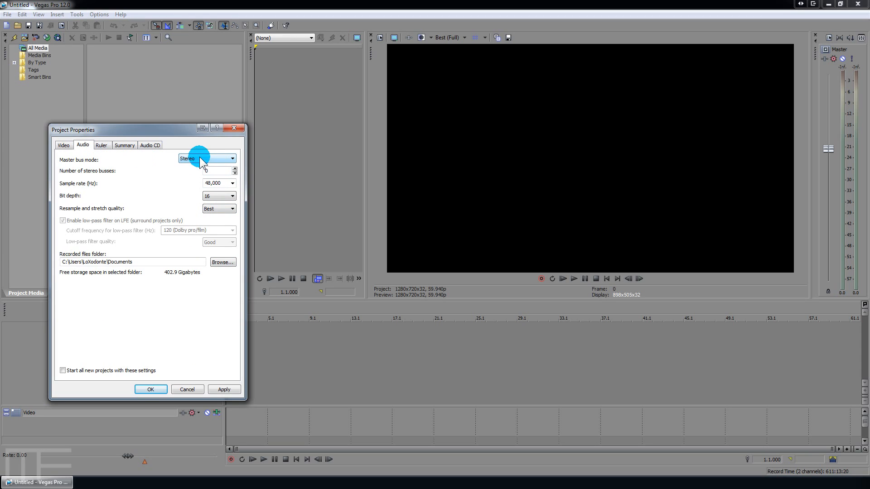
click(102, 145)
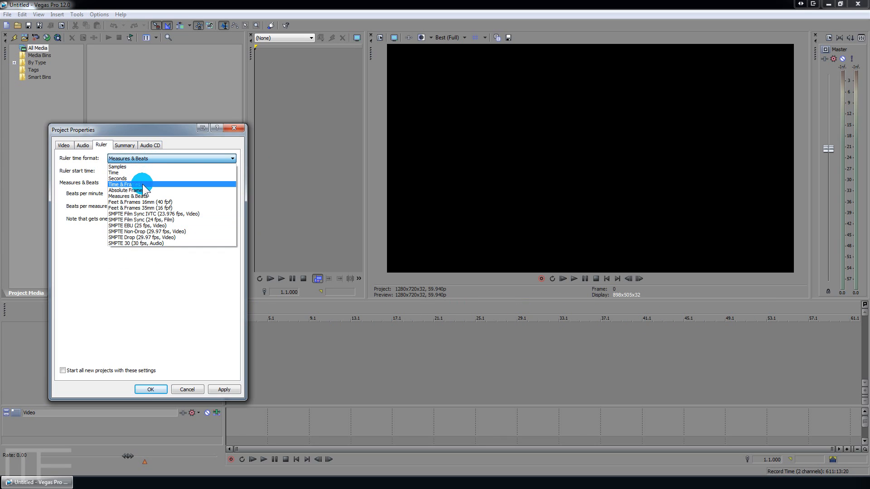
click(127, 184)
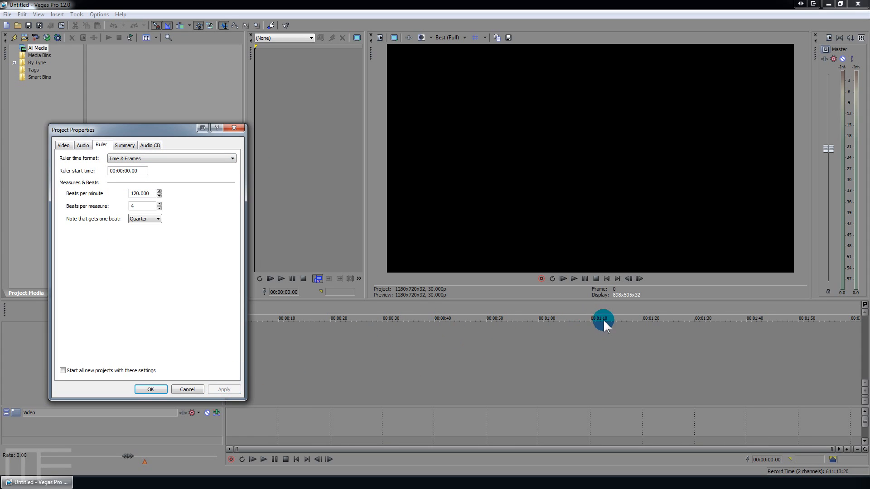
click(125, 145)
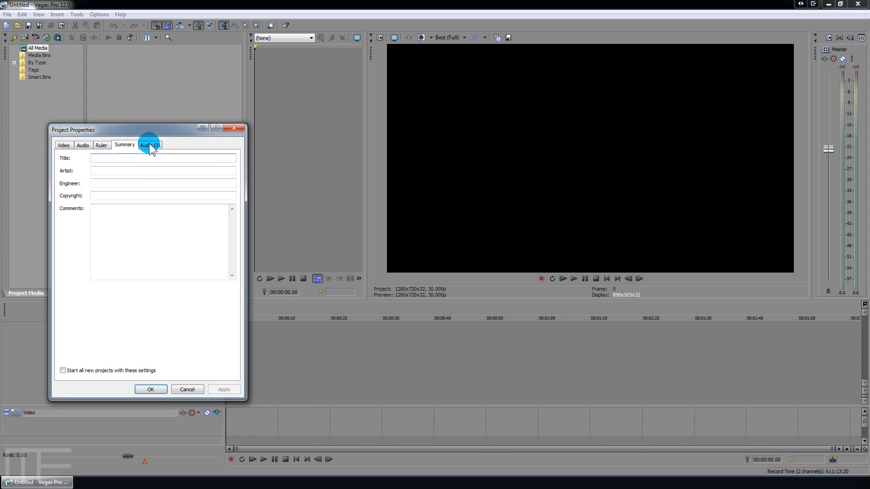
click(100, 145)
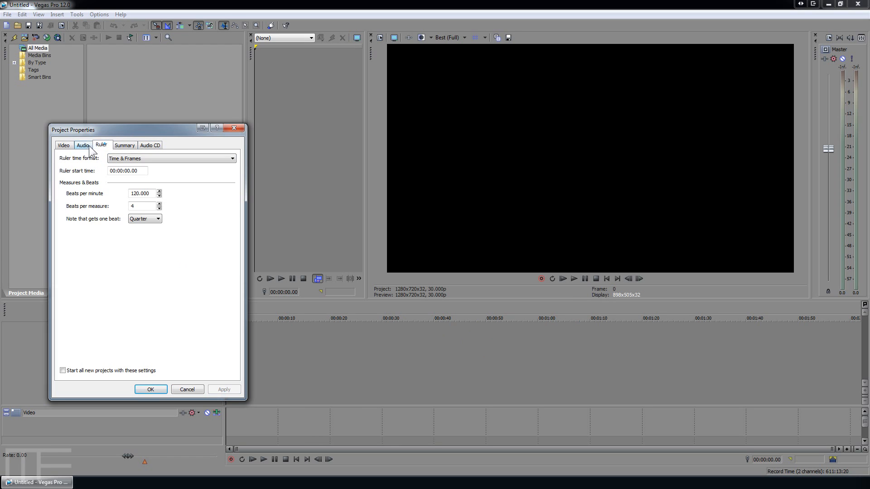
click(63, 145)
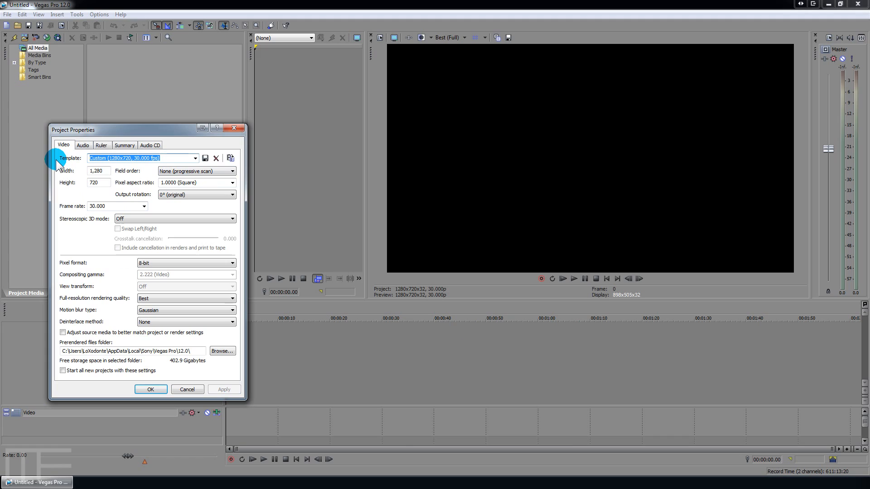
Step: Save the settings as template LETS_PLAY_TUT_720, make it the default for new projects, and confirm
text(LETS_PLAY_TUT_720)
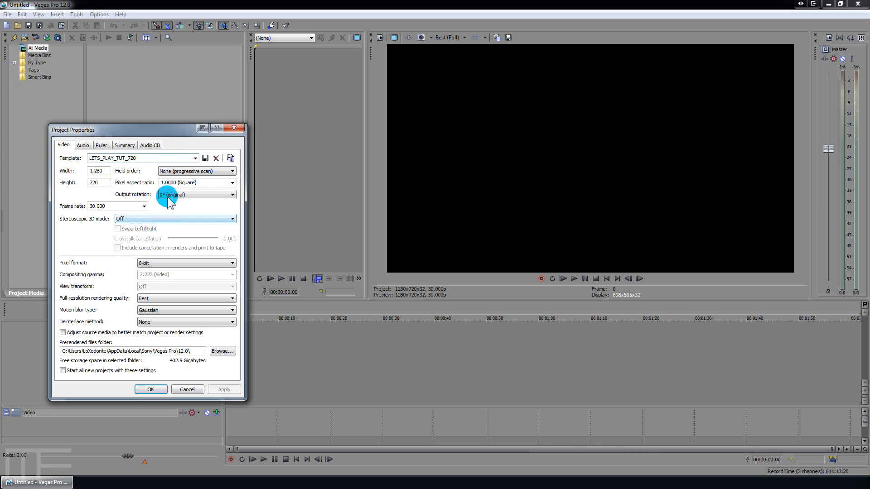
click(141, 158)
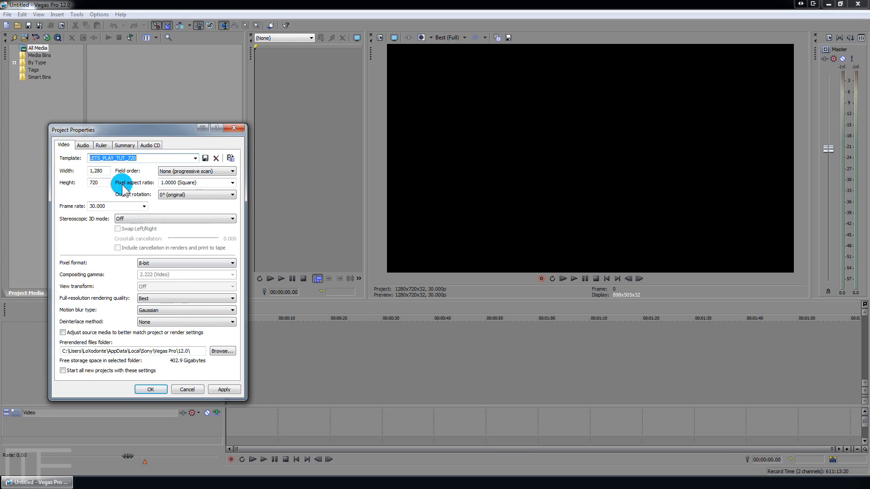
click(63, 370)
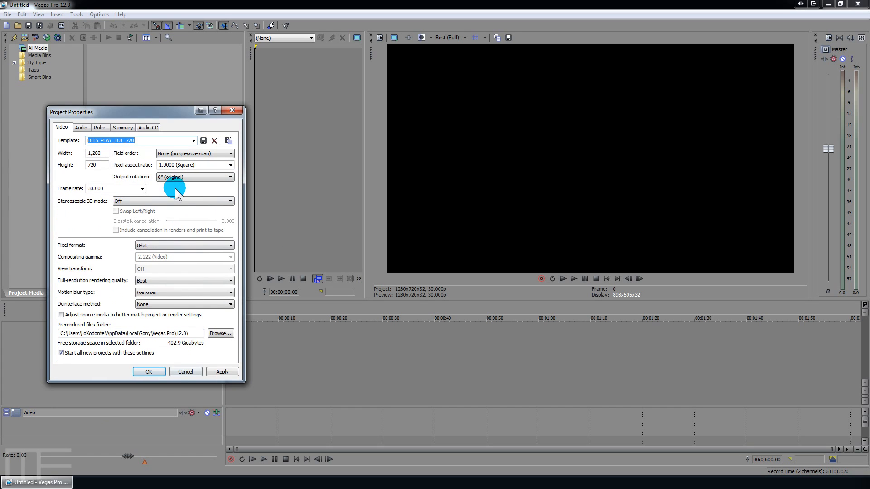
click(147, 371)
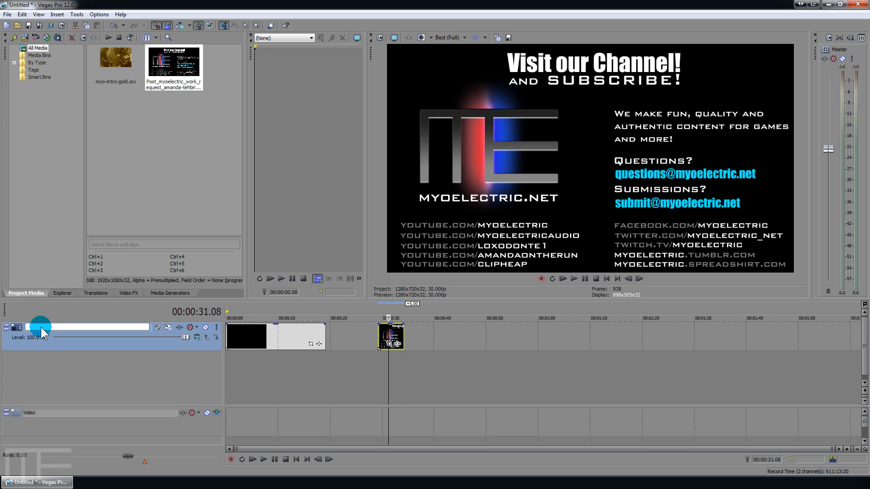
Step: Rename the video track holding the intro and end-card clips to MAIN
text(MAIL)
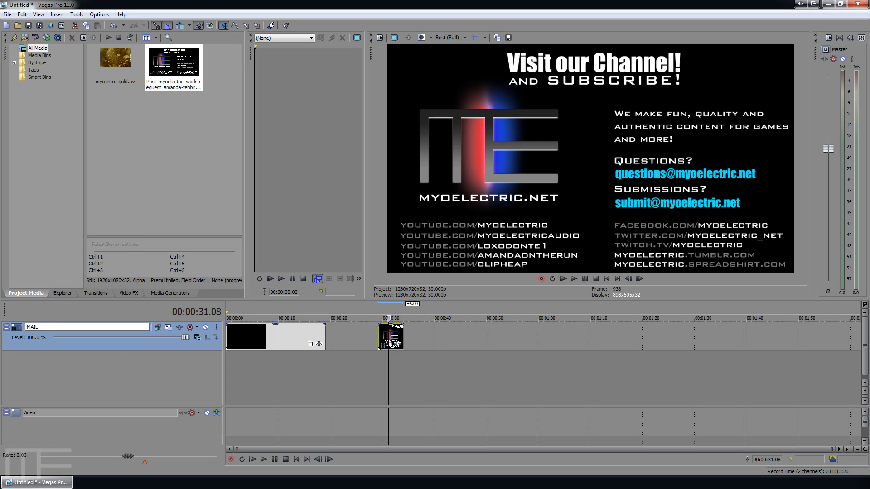
text(MAIN)
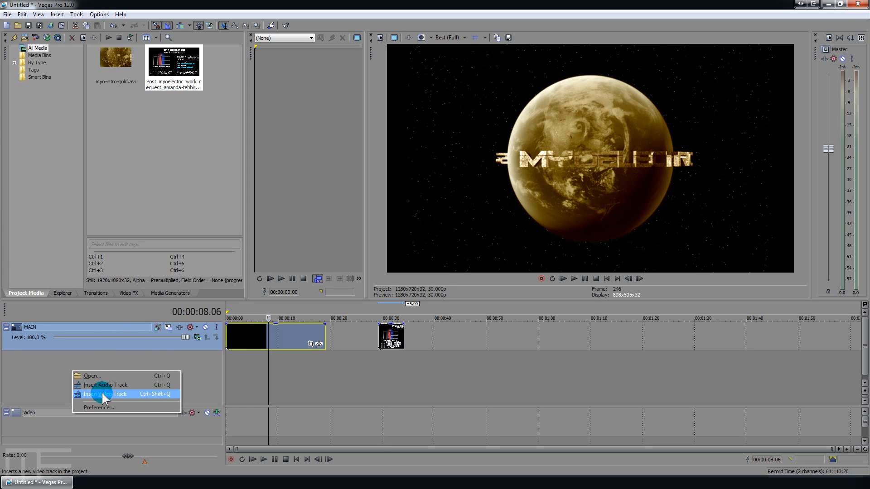
Step: Add a TOP_LAYER video track, reorder it relative to MAIN, and enable Reduce Interlace on the intro clip
click(104, 394)
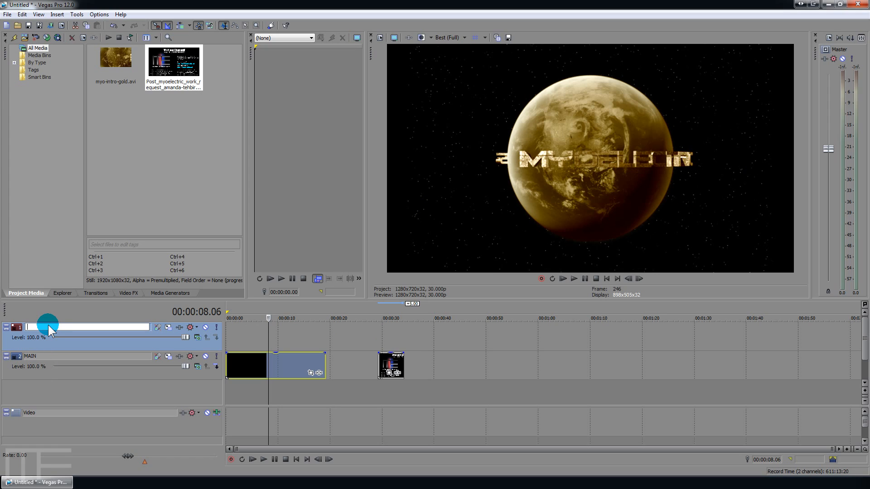
text(TOP_LAYER)
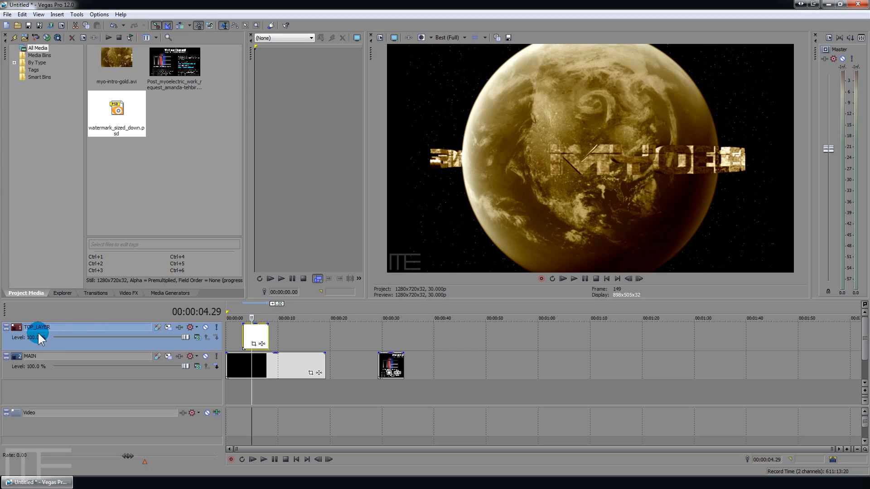
drag(41, 335, 80, 379)
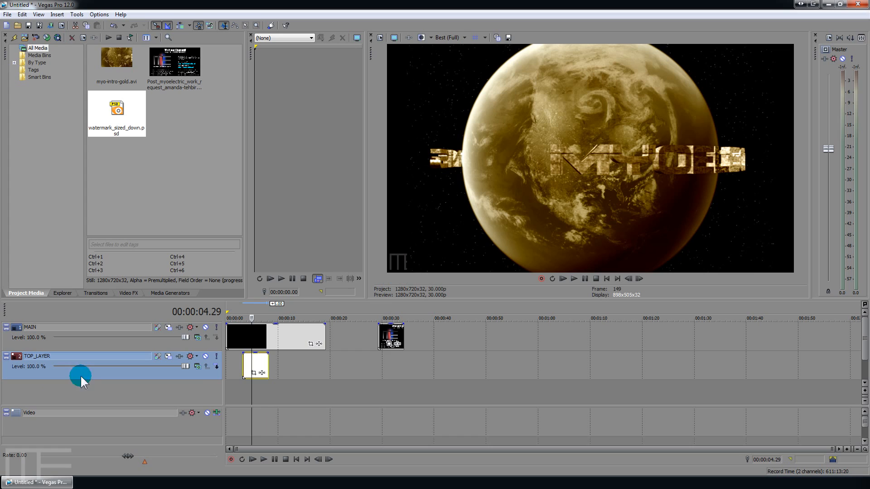
mouse_move(408, 250)
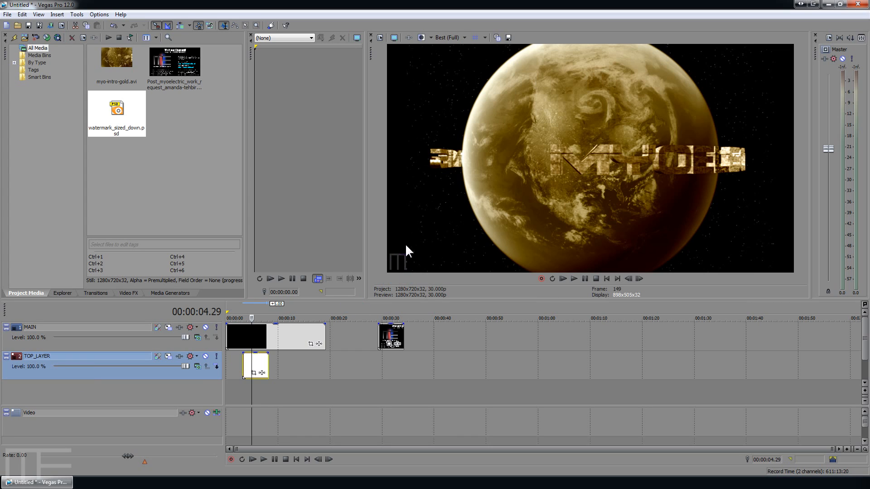
mouse_move(248, 339)
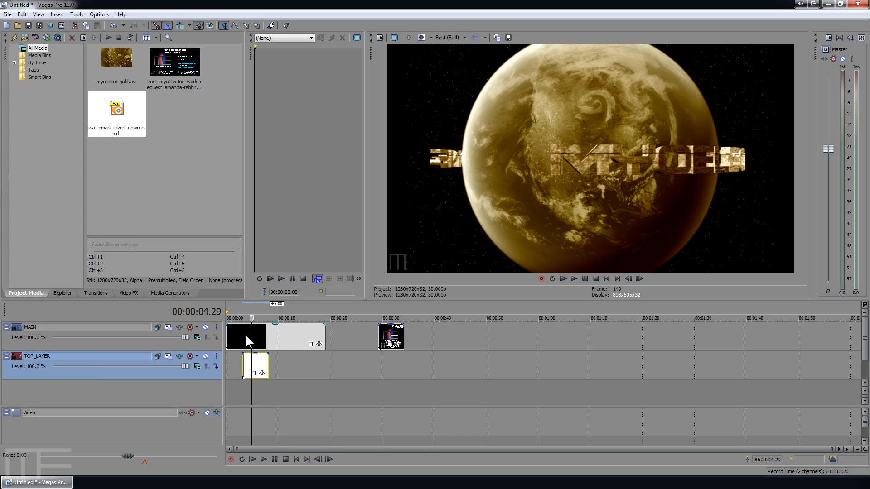
right_click(246, 337)
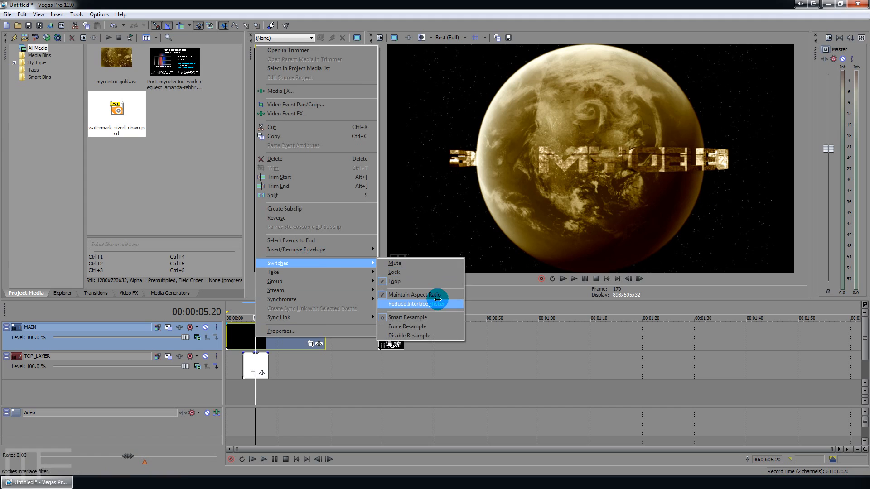
click(413, 304)
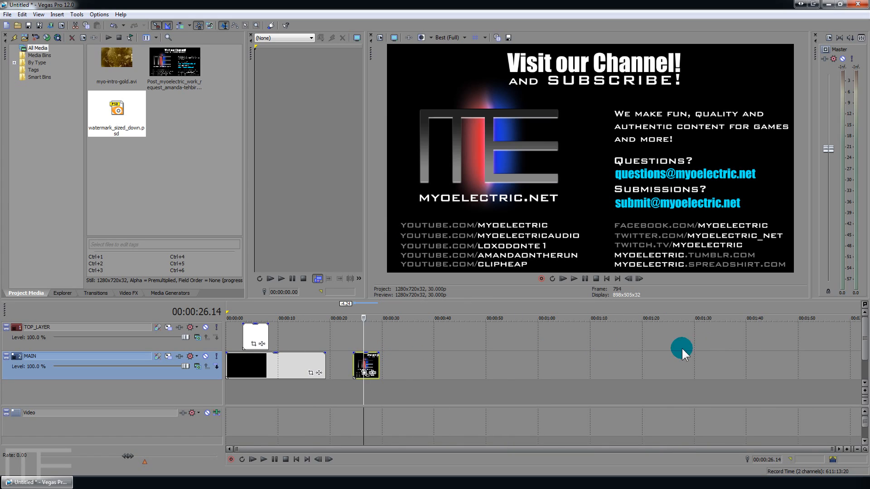
mouse_move(199, 181)
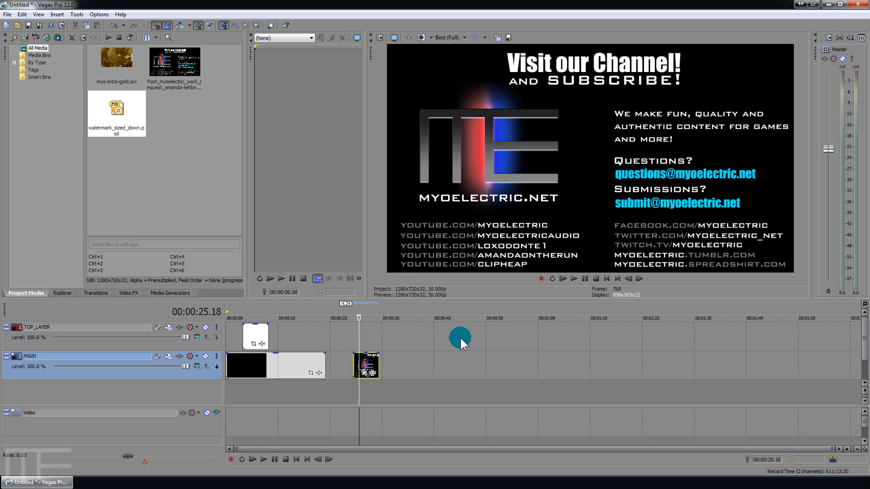
Step: In Save As, create and enter folder LETS_PLAY_TEMPLETE_1, name the file default and enable Copy media with project
click(7, 14)
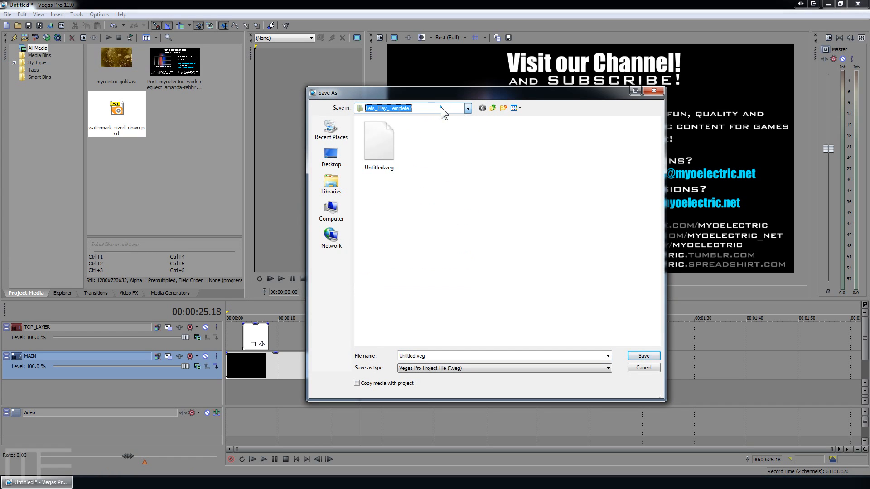
click(503, 108)
text(LETS_PLAY_TEMPLETE)
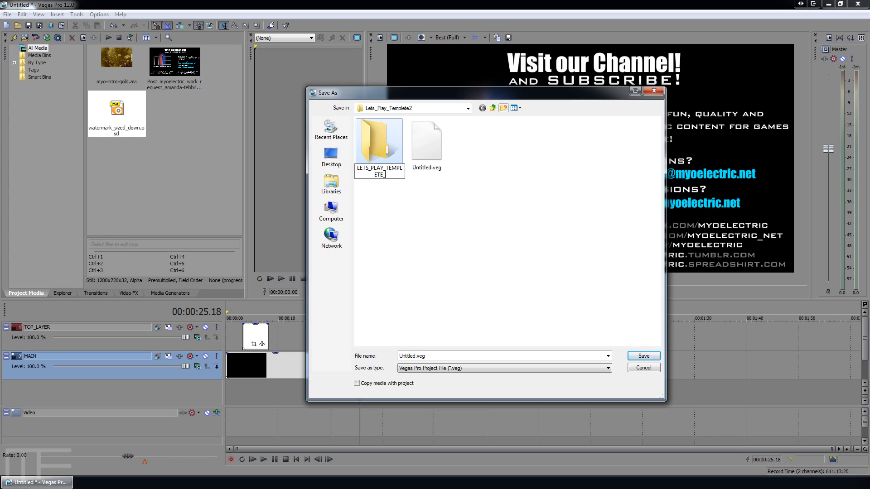
text(1)
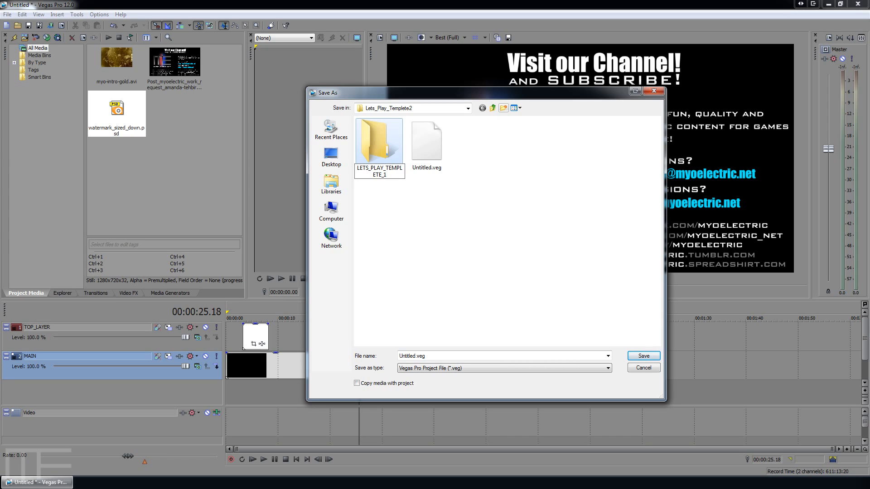
click(379, 141)
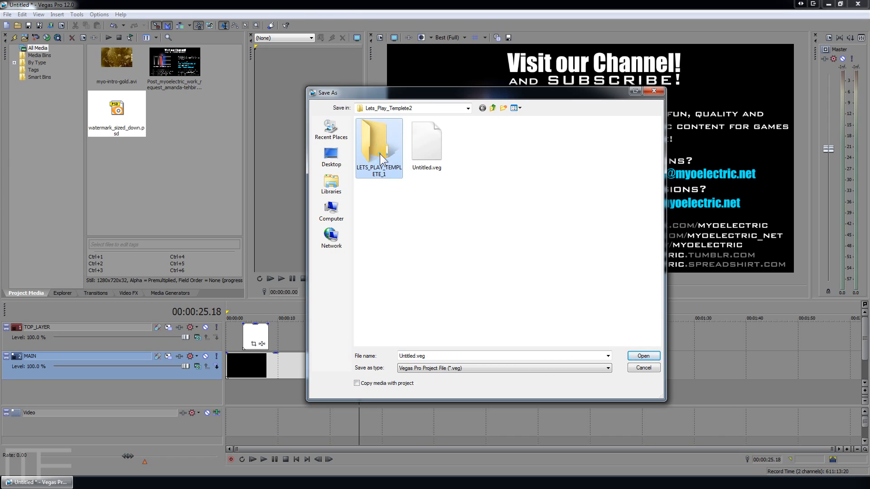
double_click(378, 141)
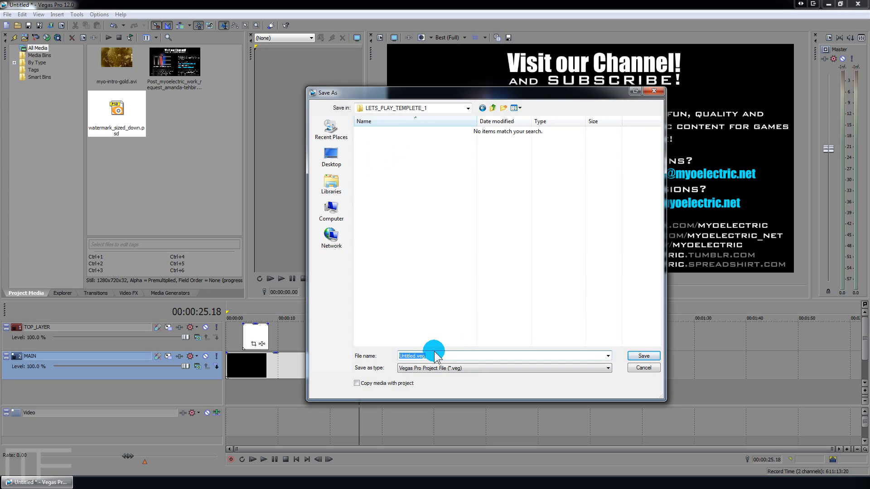
text(default)
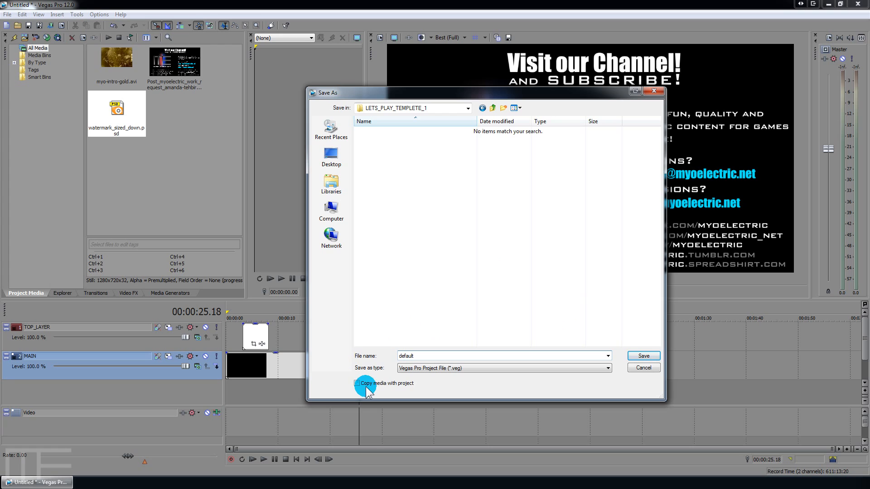
click(357, 383)
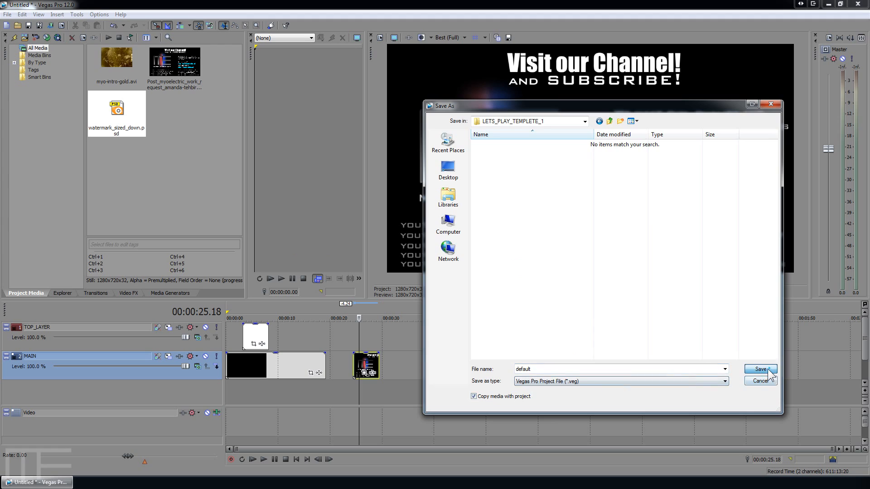
Step: Save as default.veg, choosing Copy source media for full copies in the Copy Media Options
click(759, 369)
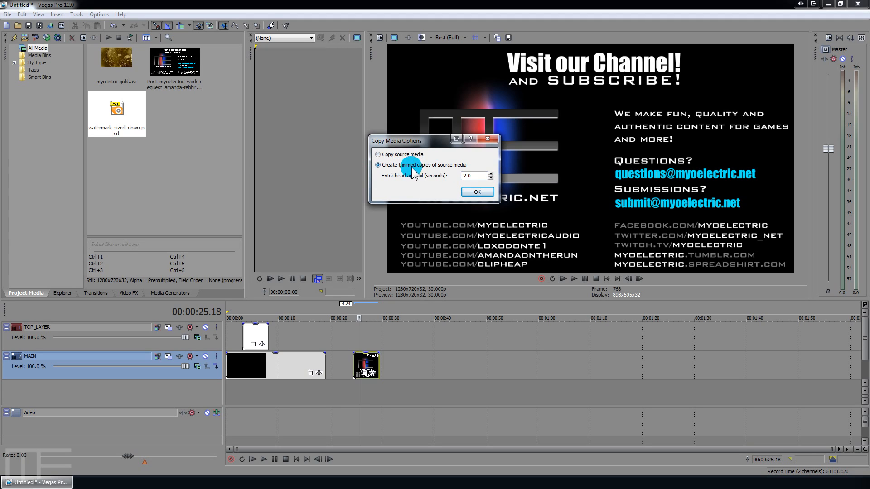
mouse_move(380, 197)
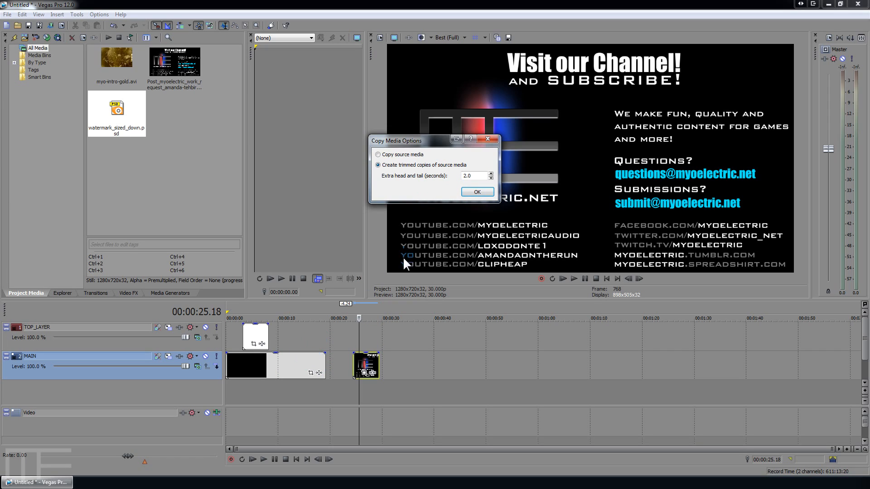
click(377, 155)
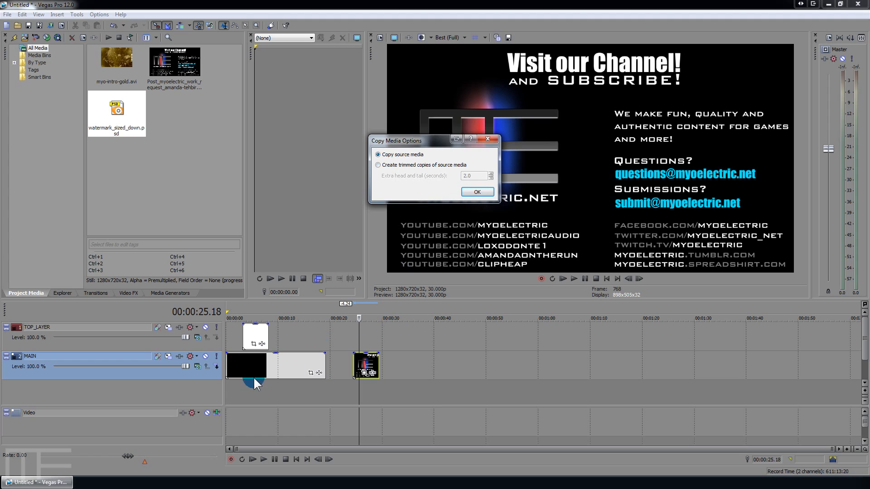
mouse_move(485, 371)
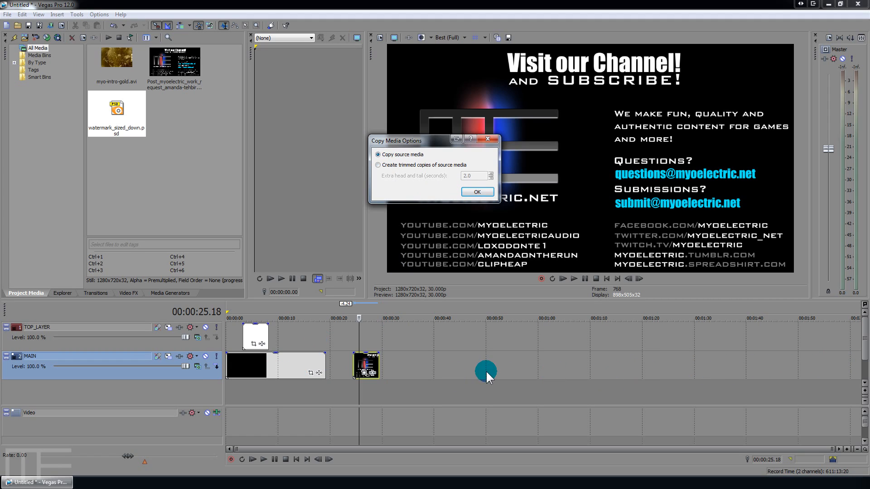
mouse_move(438, 177)
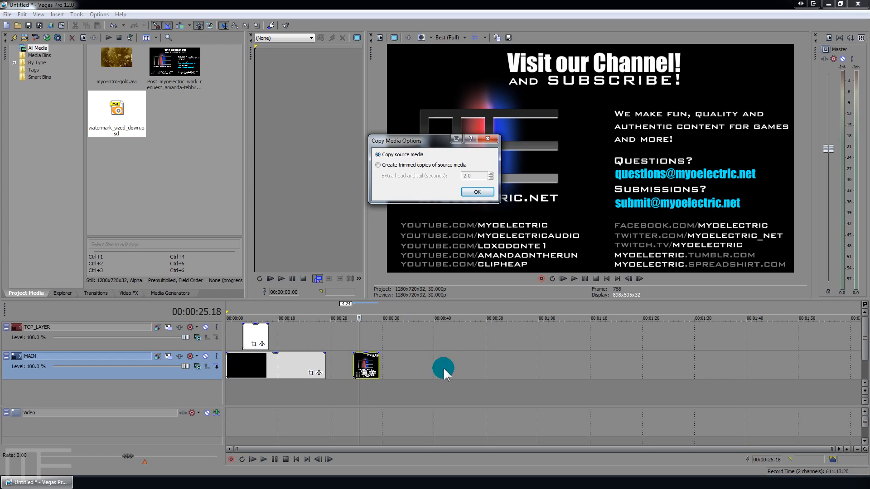
click(475, 191)
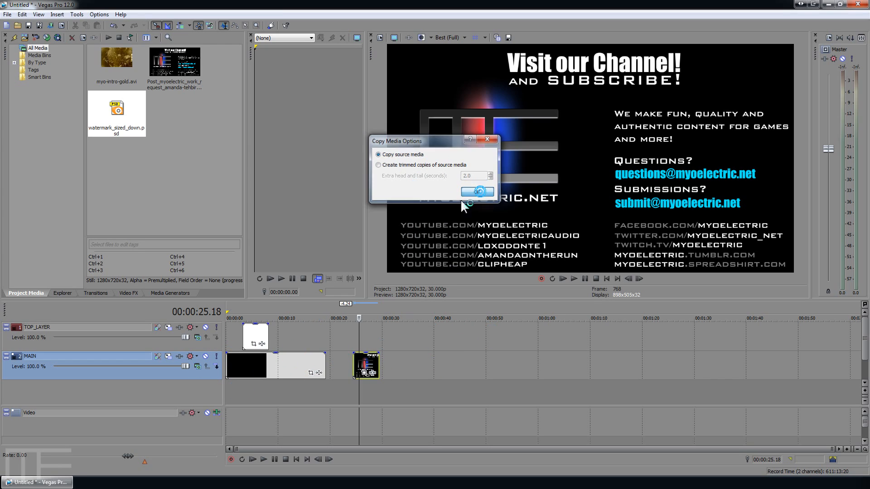
click(476, 191)
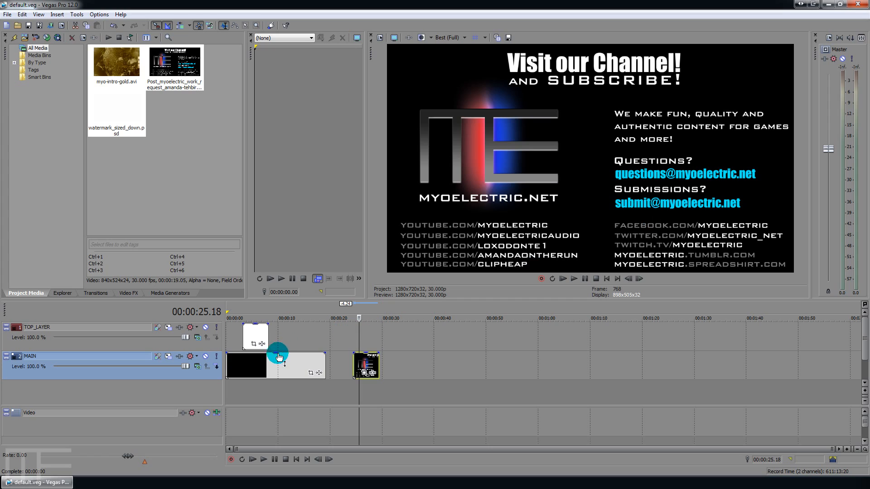
mouse_move(705, 368)
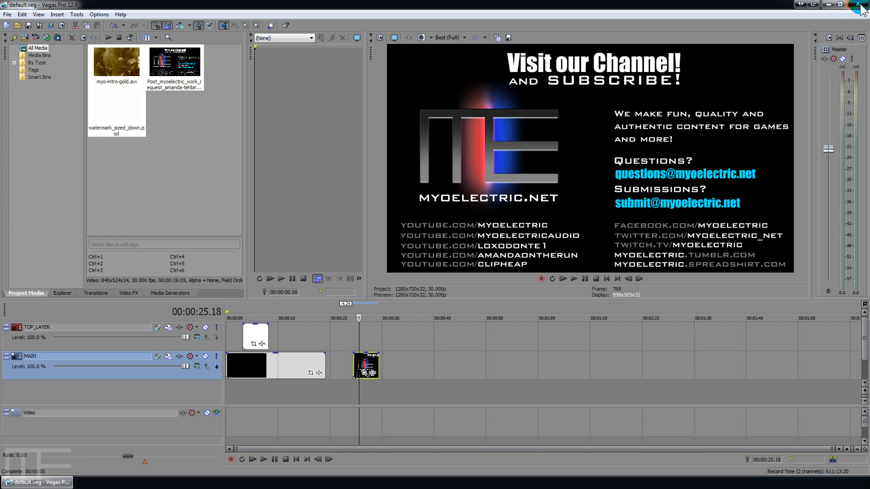
Step: Close Vegas, check default.veg beside its copied media in Explorer, and reopen it in Vegas Pro past the ASIO warning
click(861, 5)
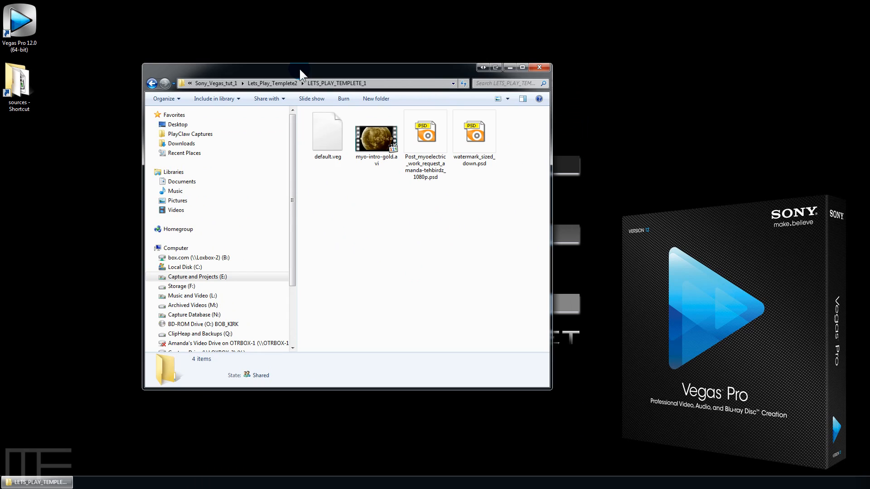
click(327, 132)
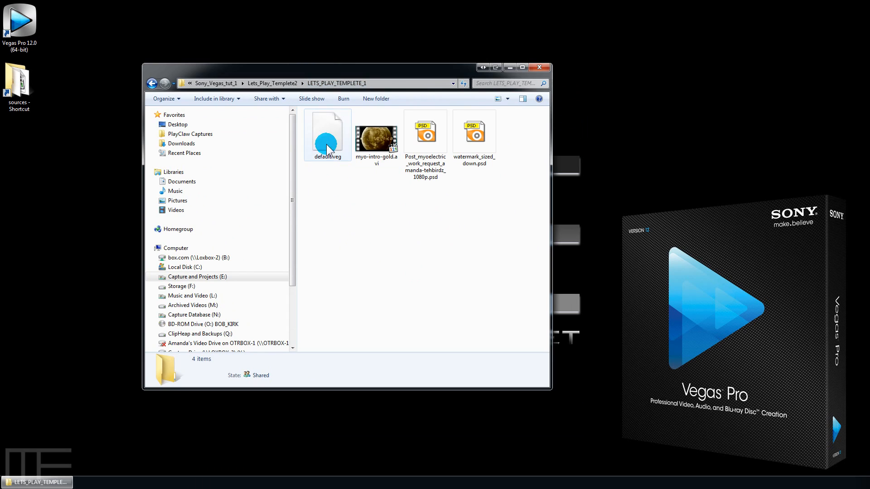
click(425, 132)
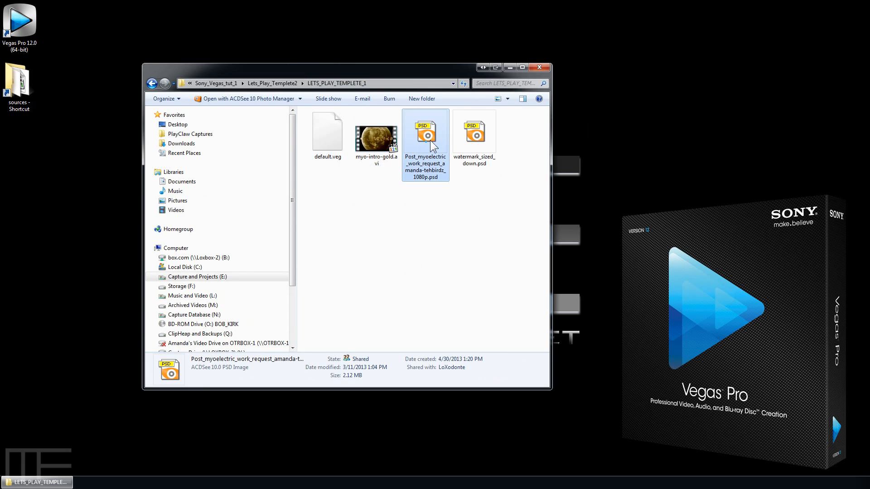
click(327, 131)
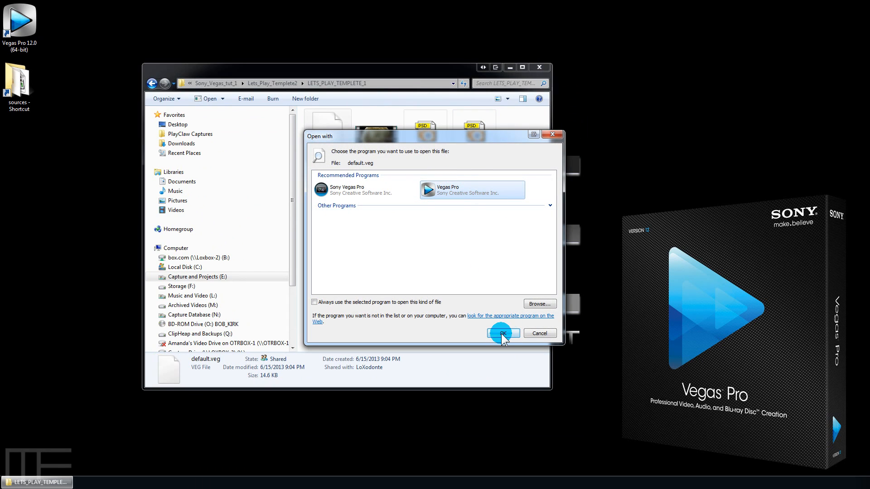
click(501, 333)
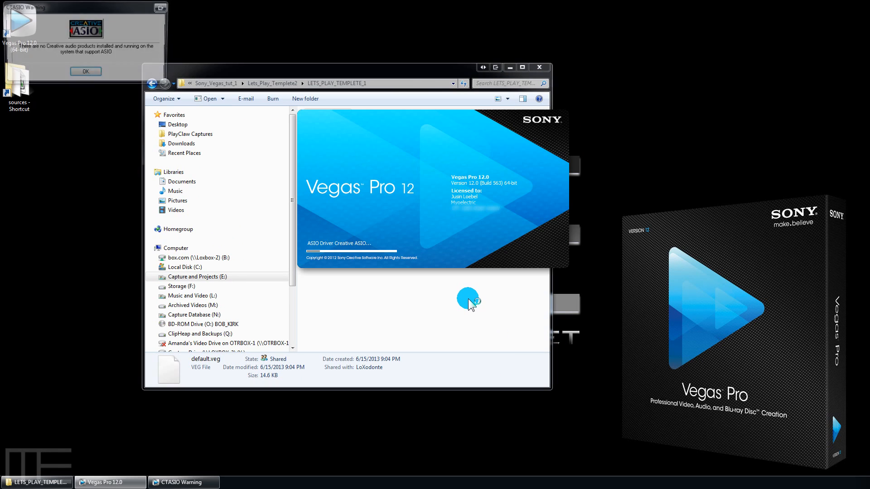
click(85, 70)
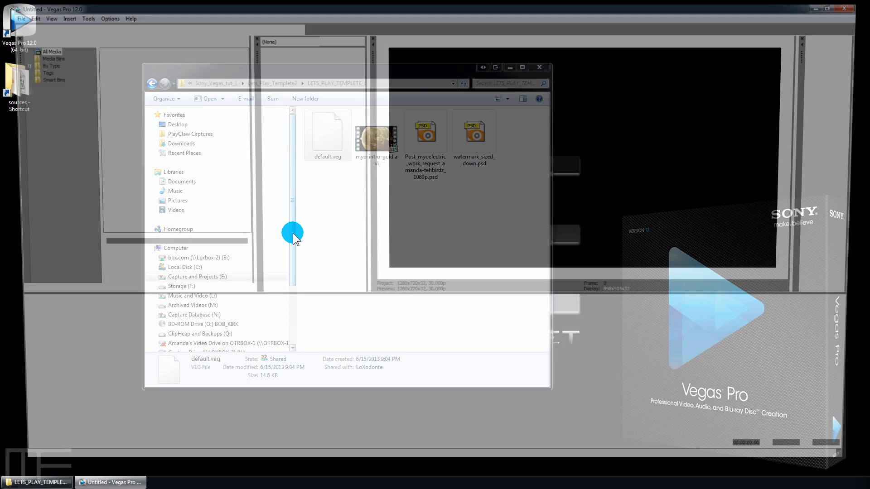
Step: With default.veg reopened, start File > New to show the New Project dialog using LETS_PLAY_TUT_720
double_click(327, 133)
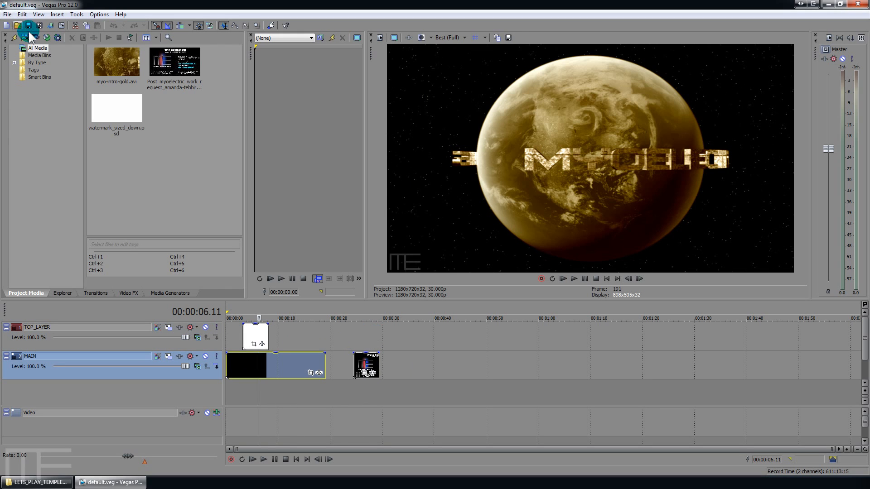
click(7, 14)
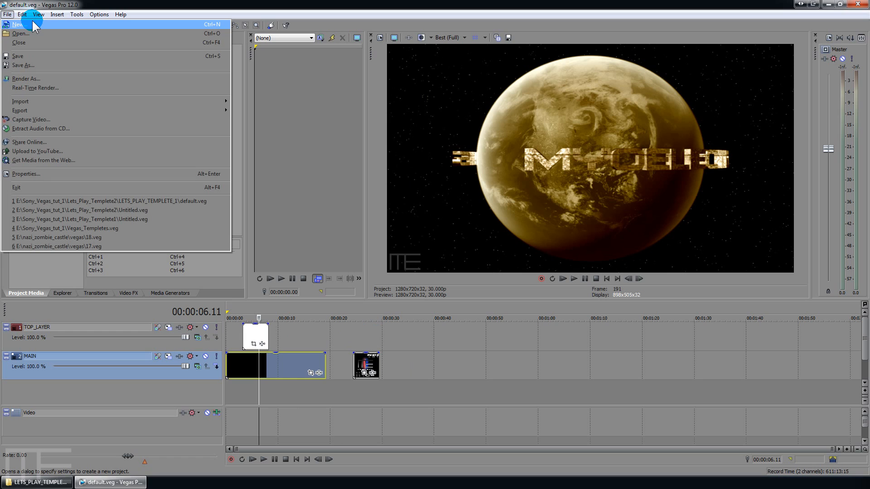
click(16, 25)
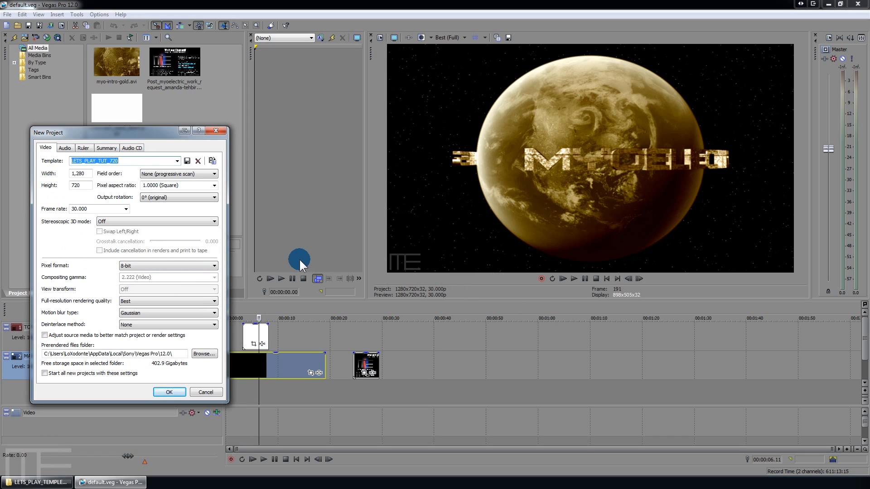
mouse_move(131, 181)
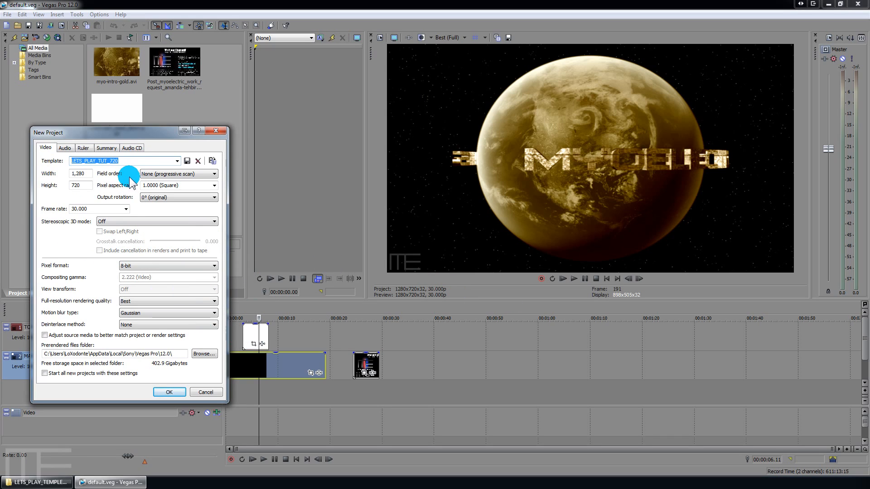
mouse_move(101, 137)
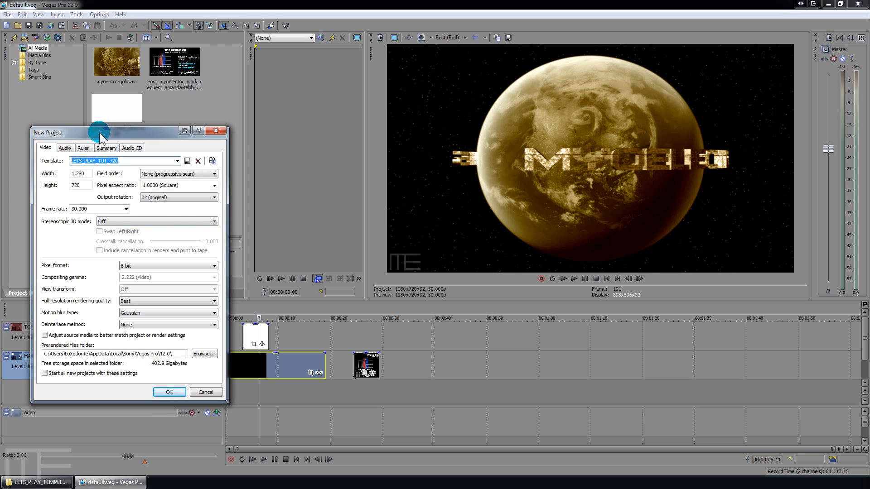